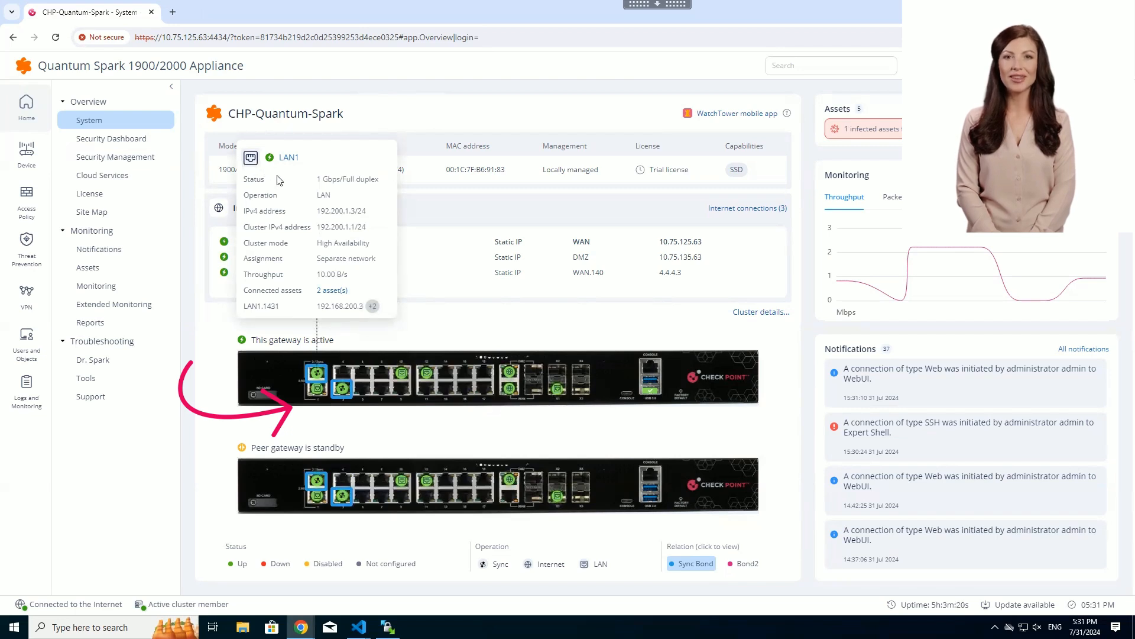
pyautogui.moveTo(302, 224)
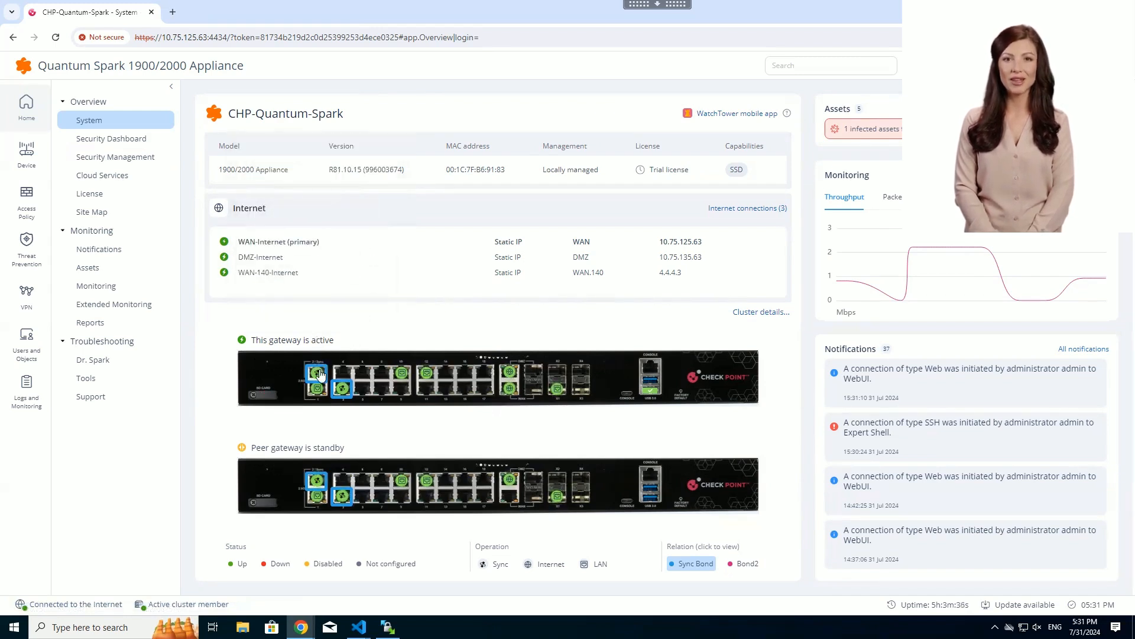
pyautogui.moveTo(341, 389)
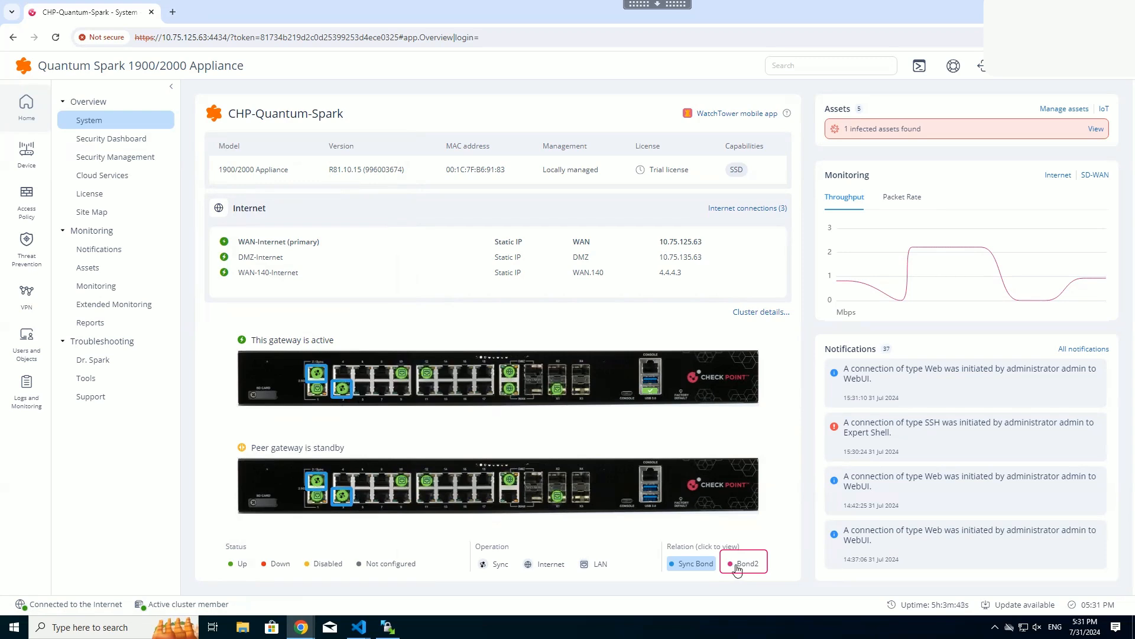
# Step: Highlight the Bond2 ports on both gateways from the Relation legend, then bring up Cluster Details
pyautogui.click(744, 563)
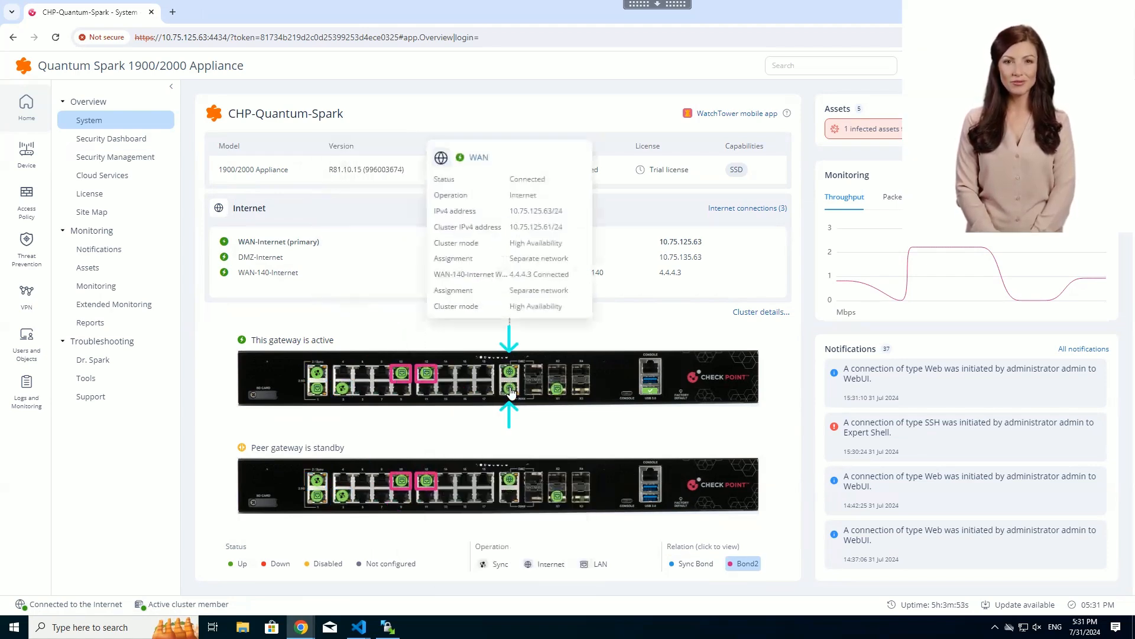
pyautogui.moveTo(543, 400)
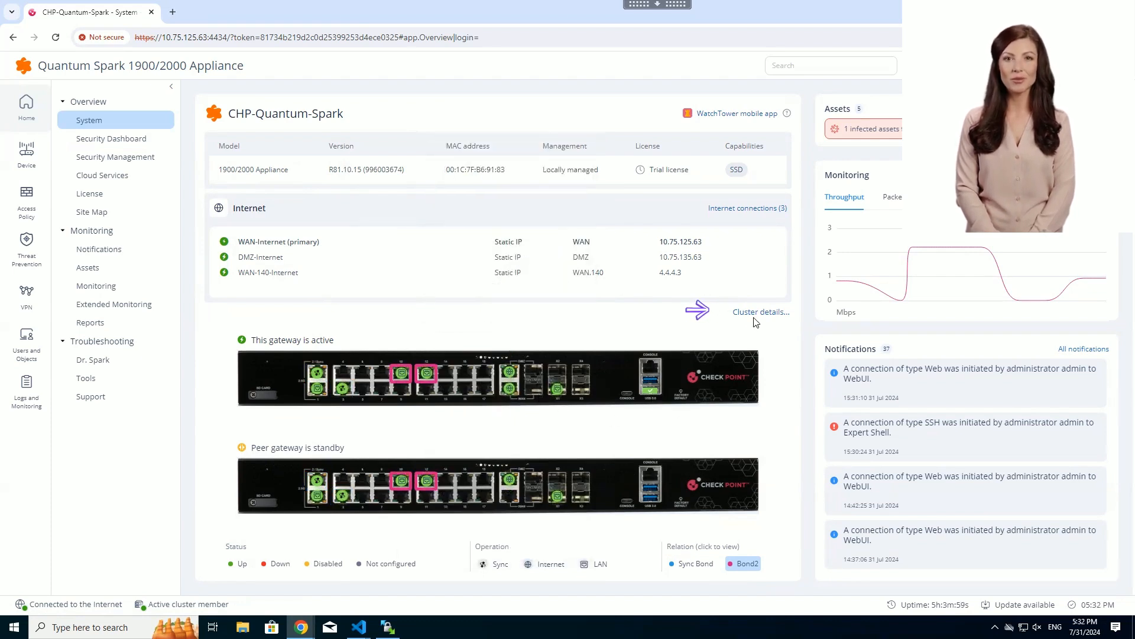
pyautogui.click(760, 311)
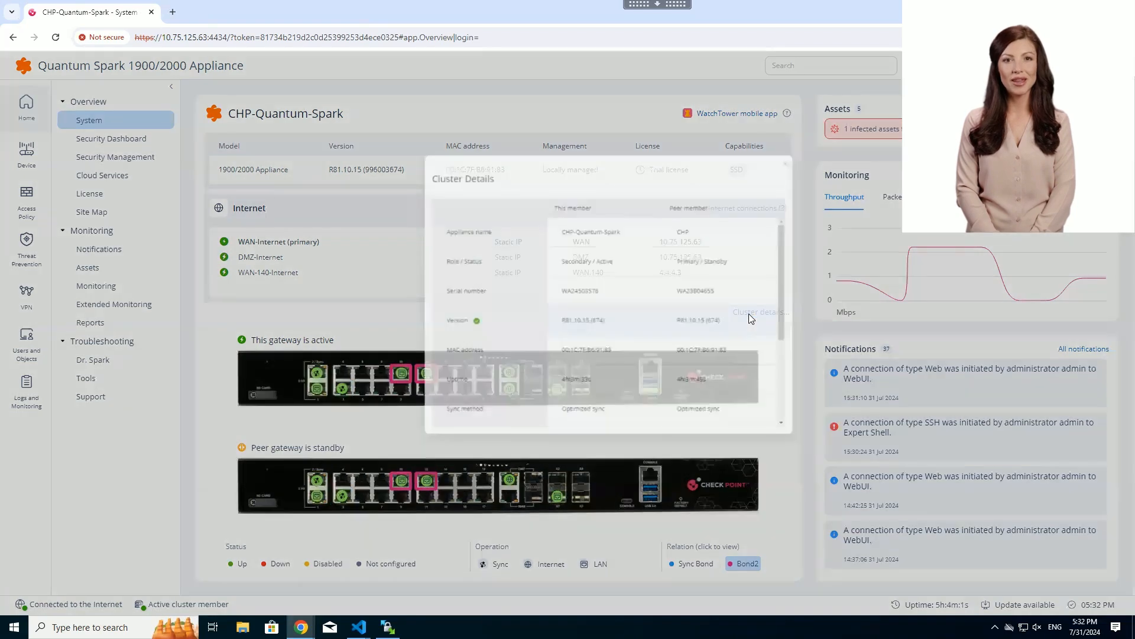